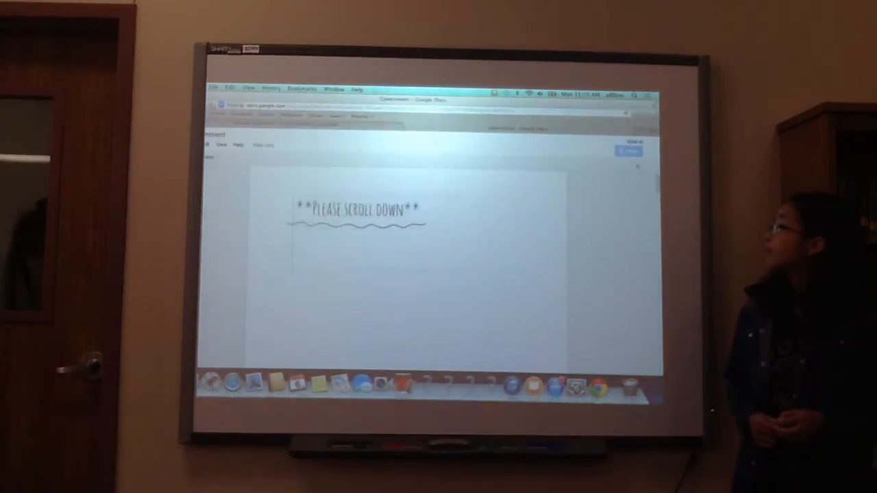
pyautogui.scroll(-3)
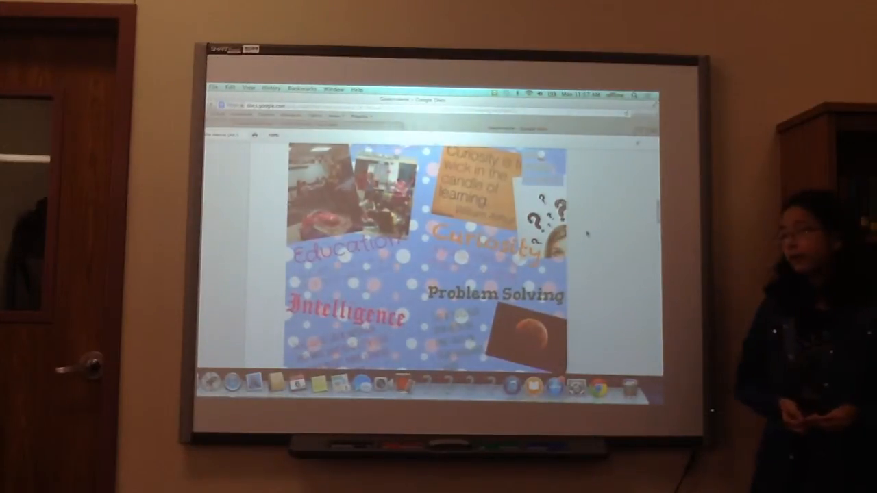
pyautogui.scroll(-3)
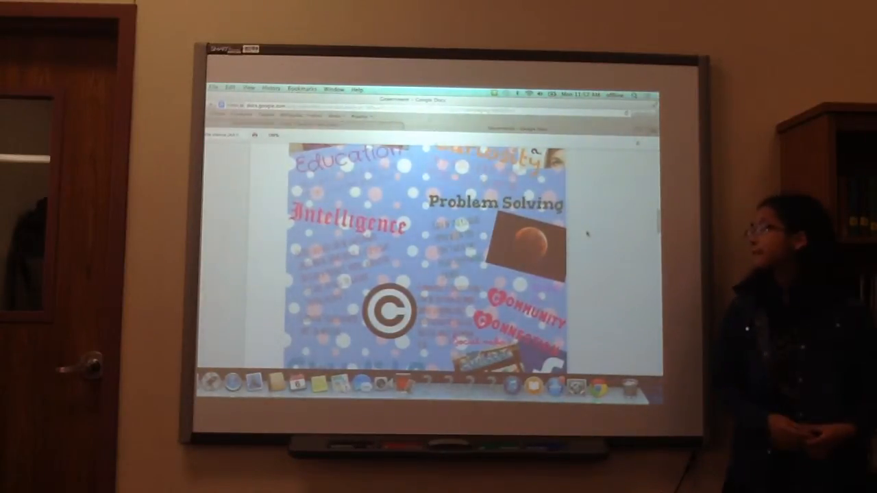
pyautogui.scroll(-3)
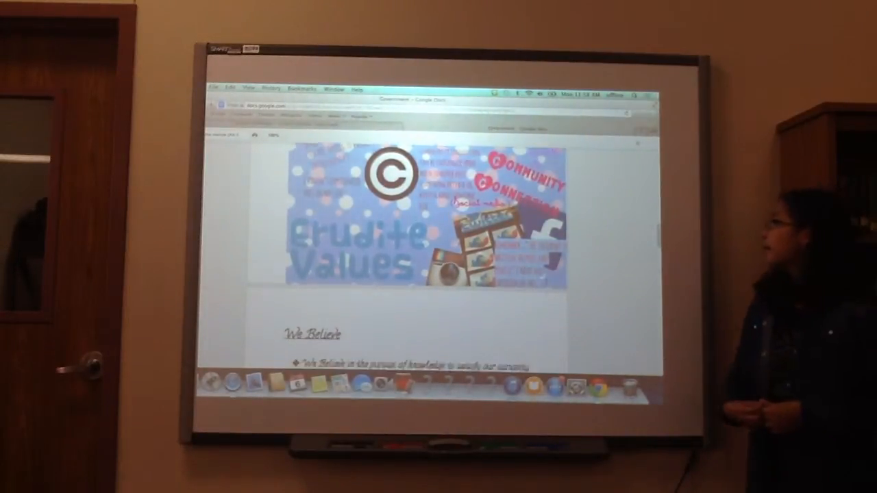
pyautogui.scroll(-3)
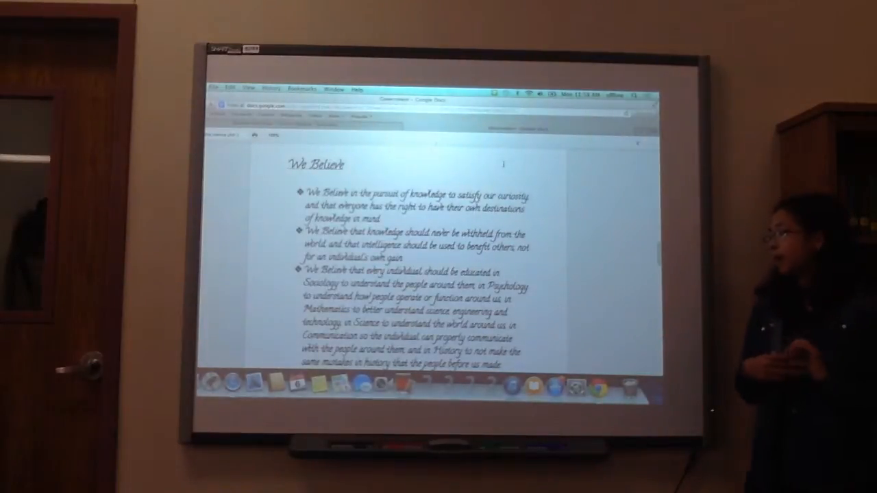
pyautogui.scroll(-3)
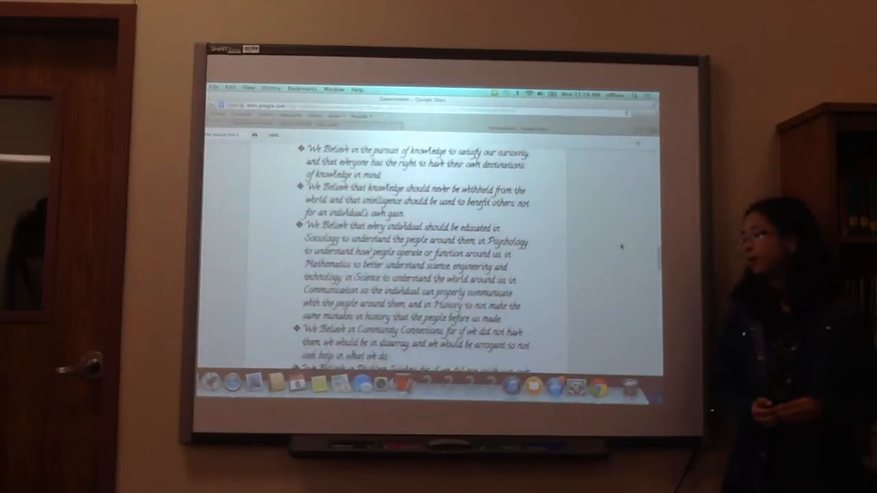
pyautogui.scroll(-3)
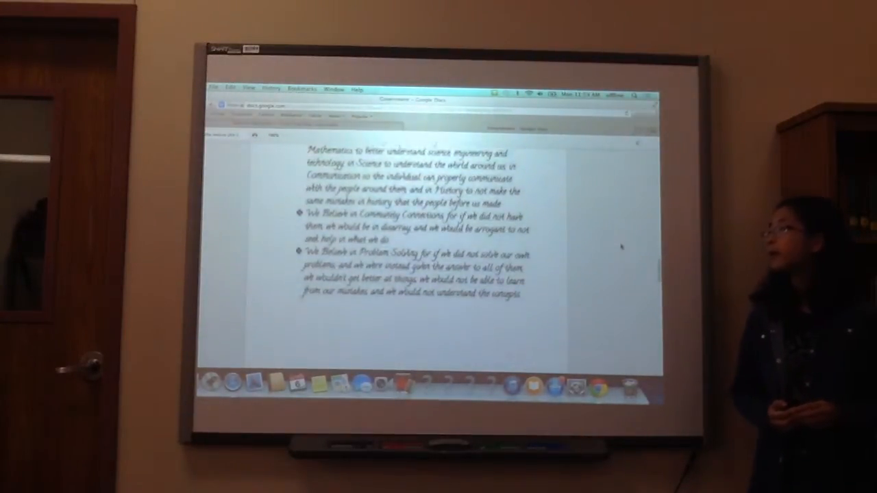
pyautogui.scroll(-3)
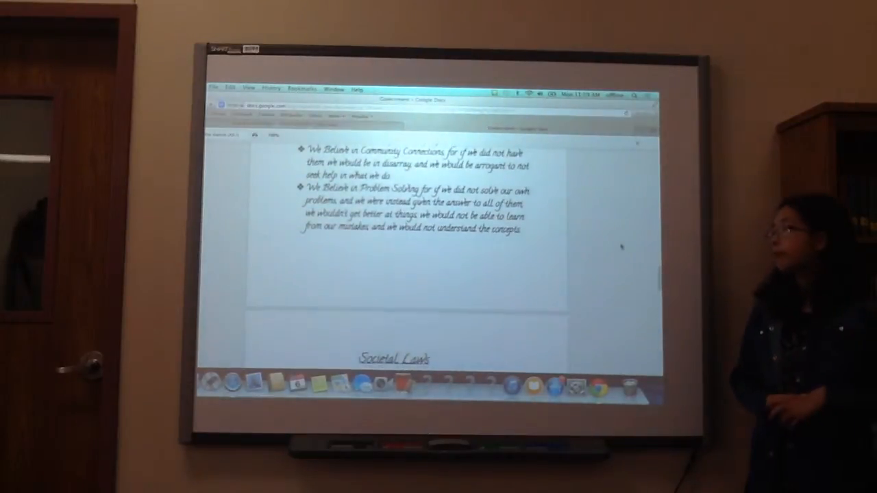
pyautogui.scroll(-3)
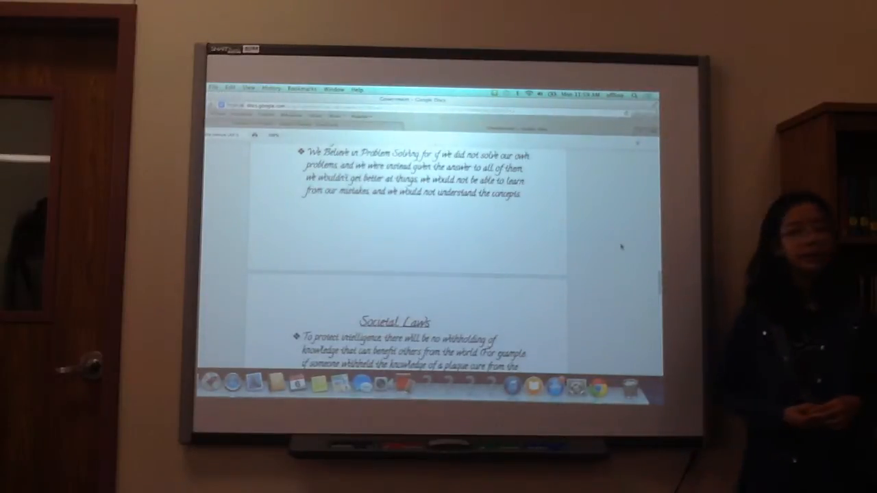
pyautogui.scroll(-3)
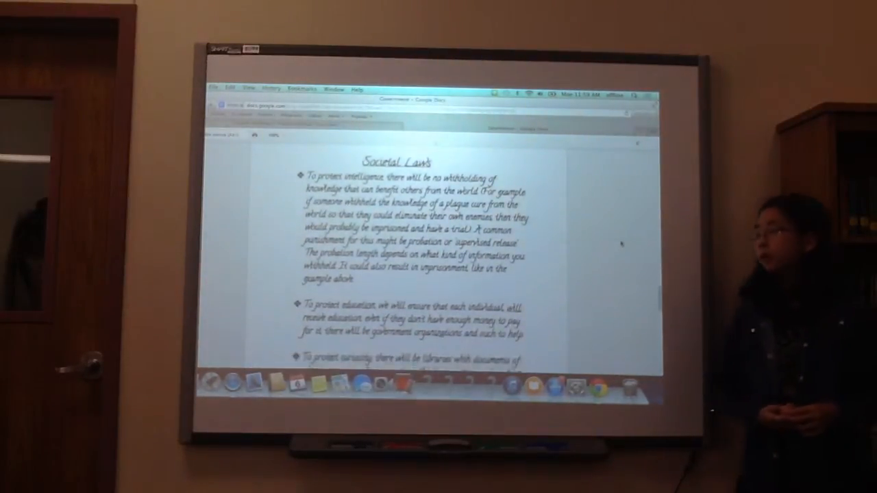
pyautogui.scroll(-3)
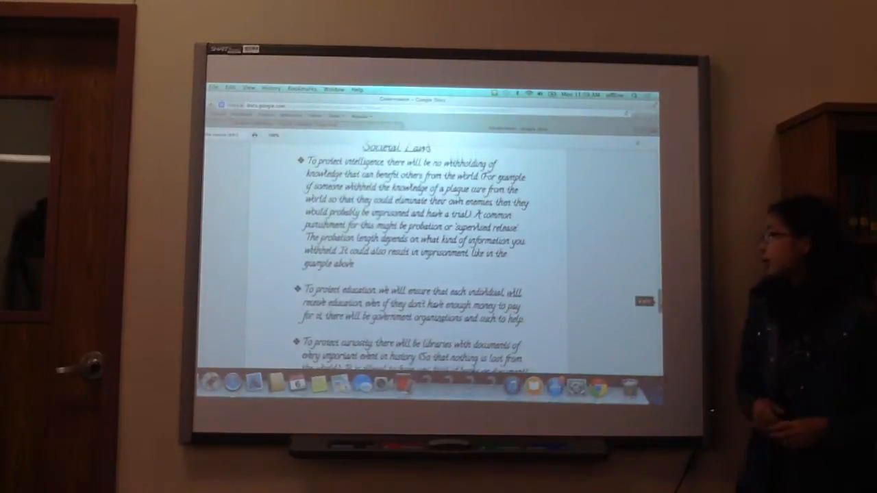
pyautogui.scroll(-3)
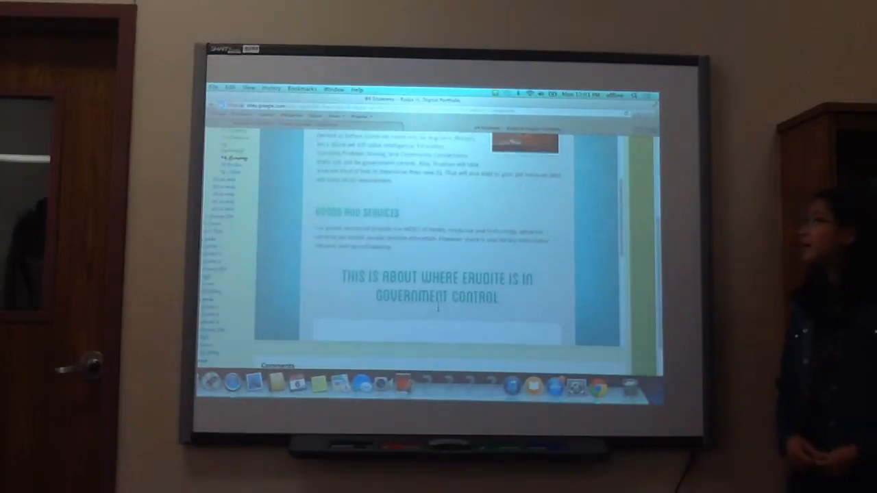
pyautogui.scroll(-3)
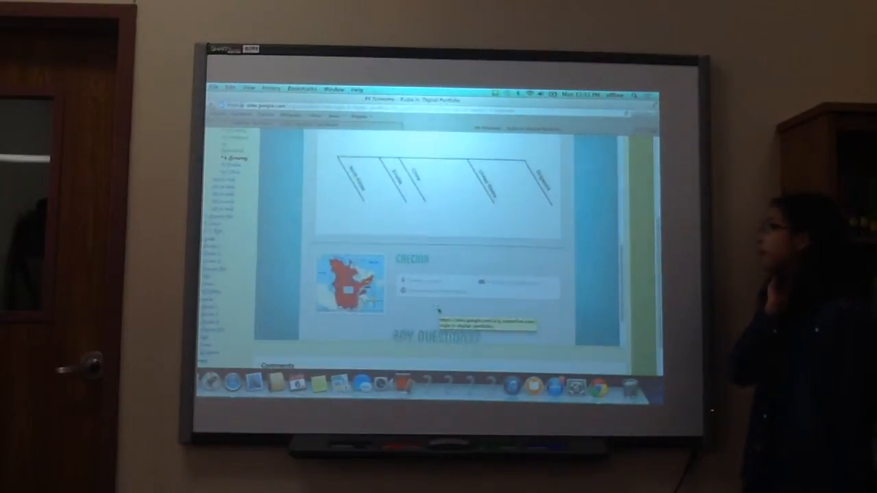
pyautogui.scroll(-3)
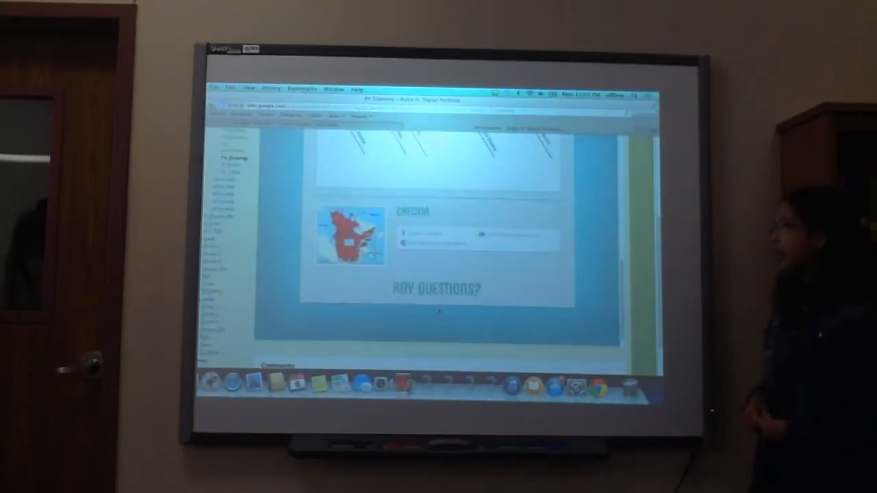